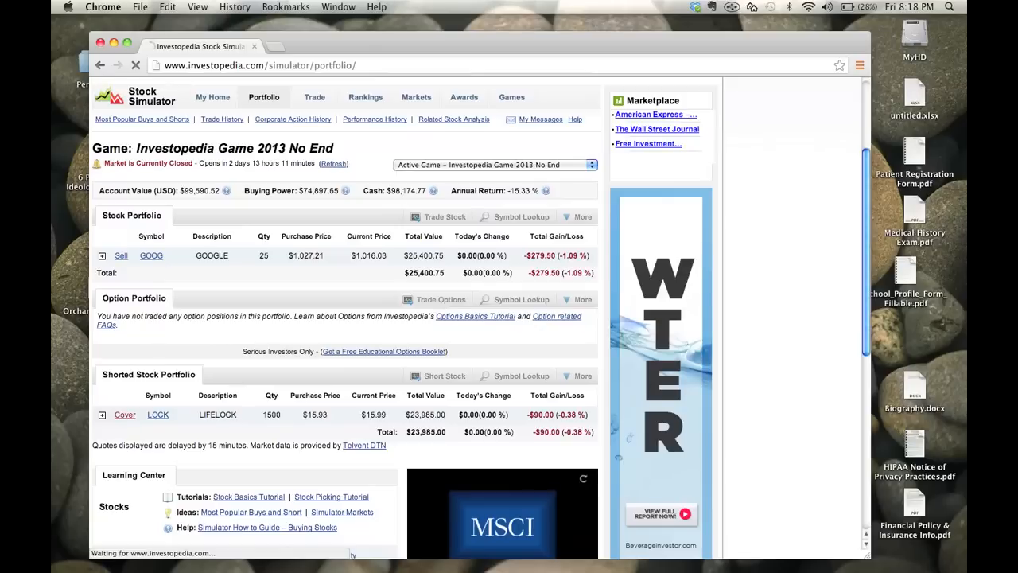
Step: Submit a market Buy to Cover order for all 1,500 LOCK shares via Preview Order and Submit Order
click(124, 414)
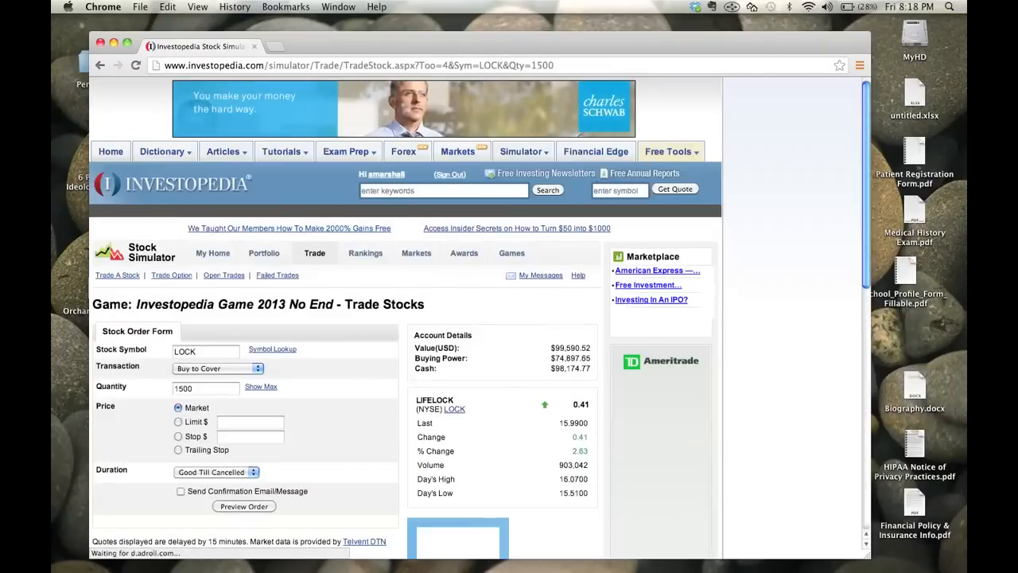
scroll(down, 3)
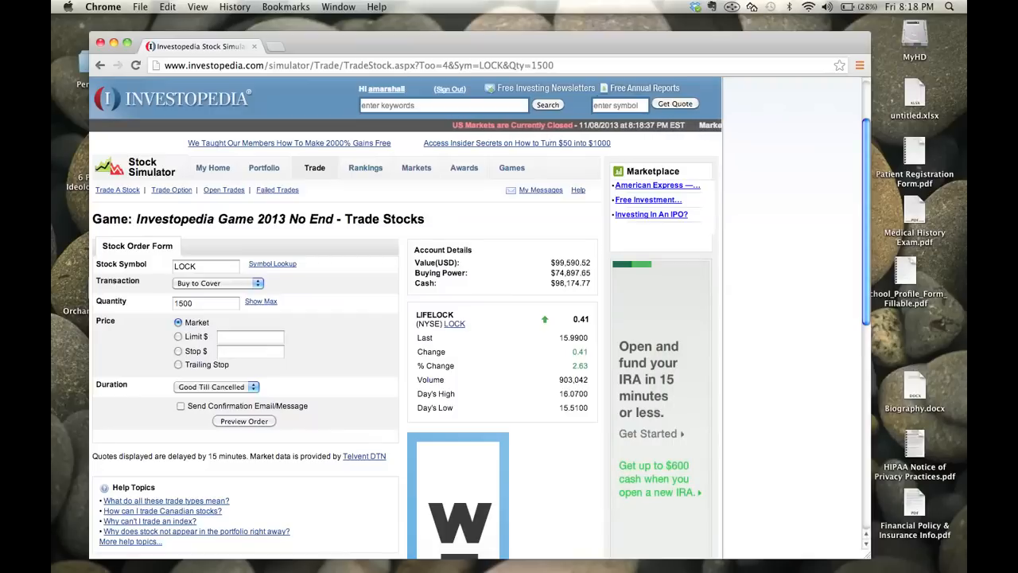
click(244, 420)
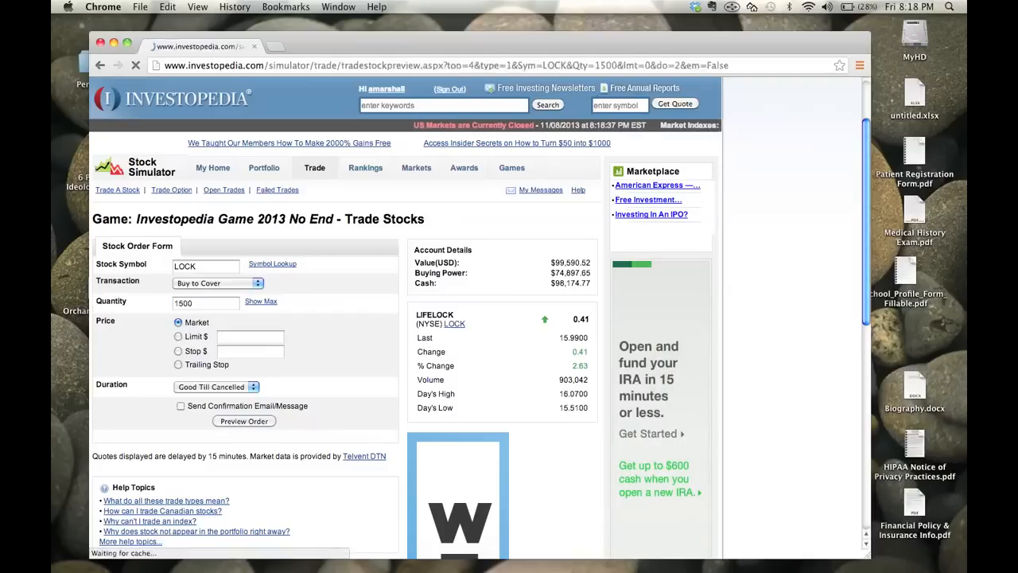
click(243, 420)
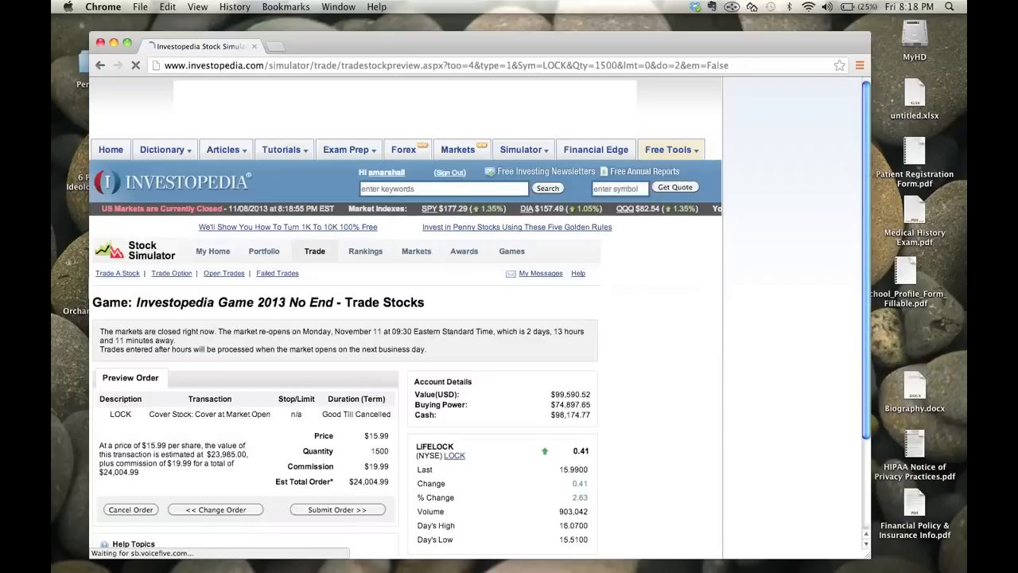
scroll(down, 3)
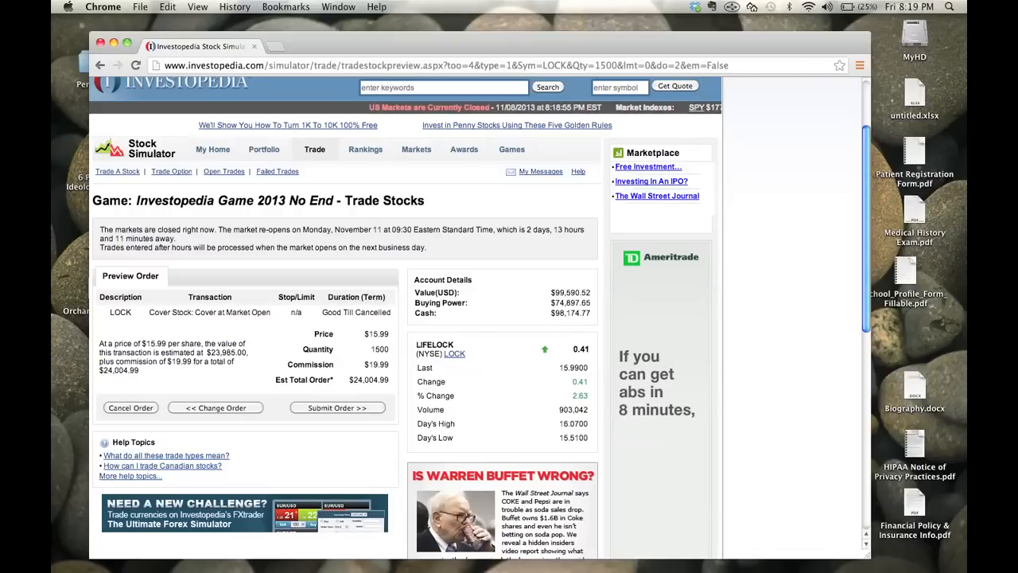
click(337, 407)
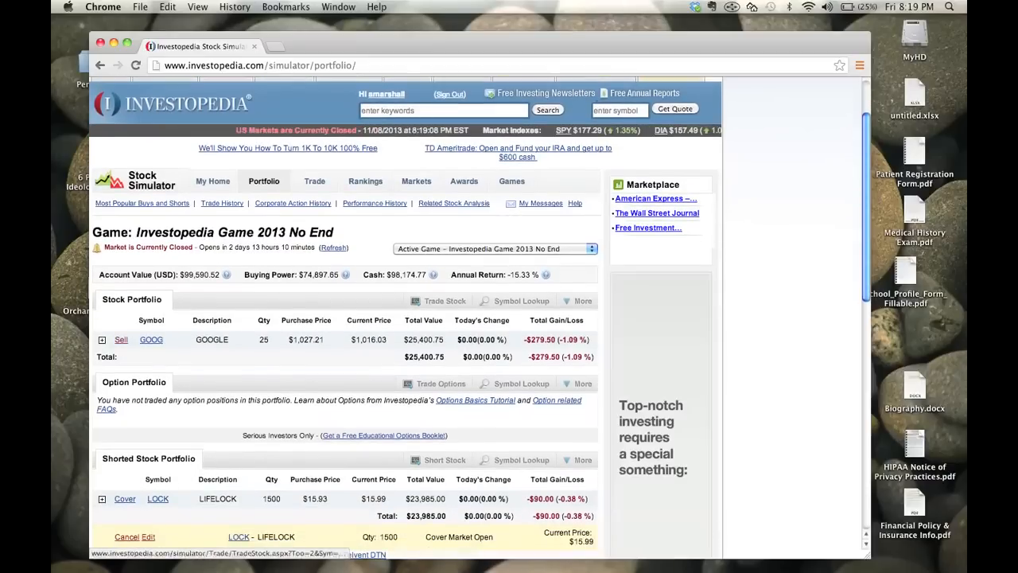
Step: Submit a market sell order for all 25 GOOG shares from the portfolio
click(121, 340)
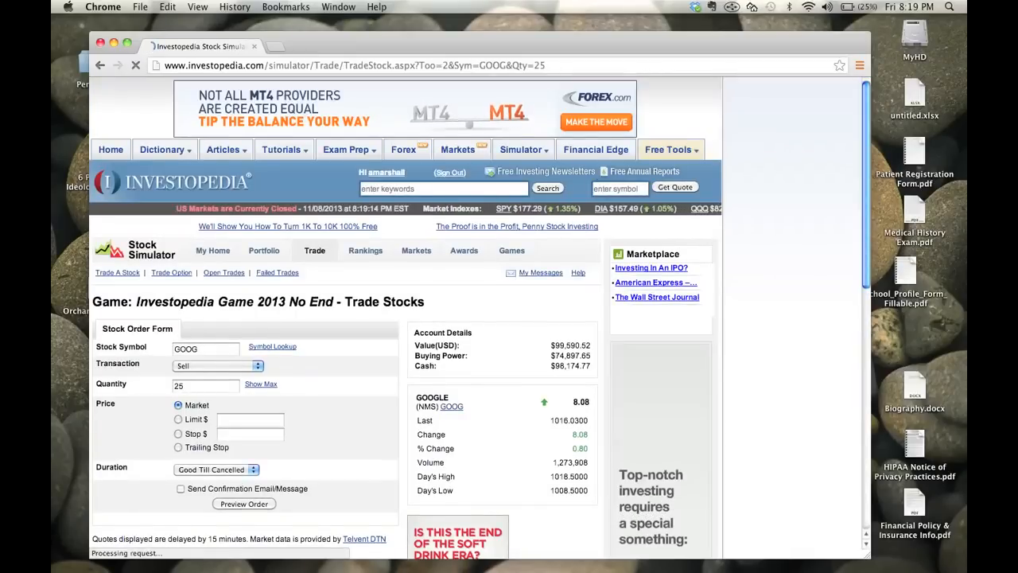
click(243, 503)
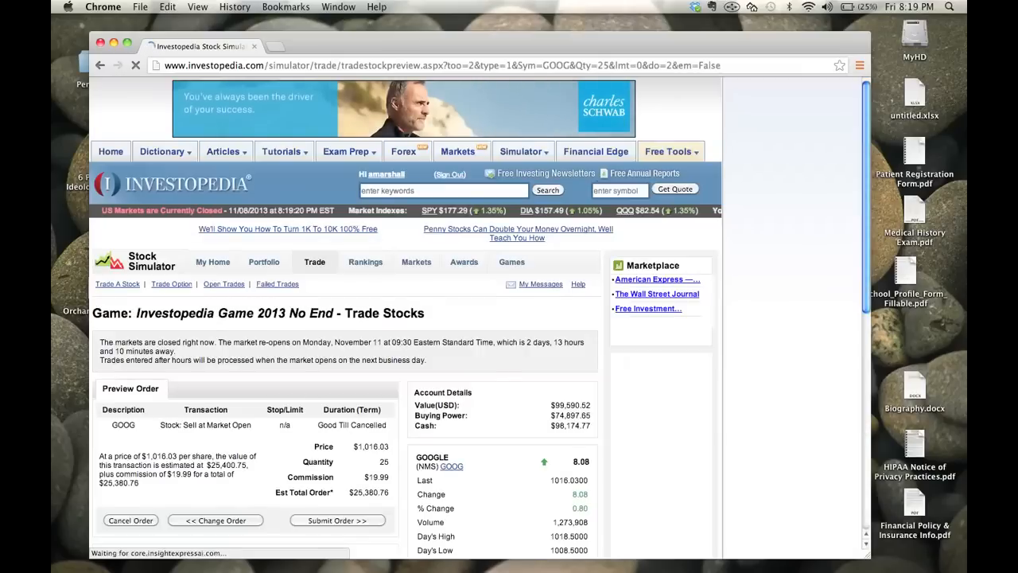
click(337, 518)
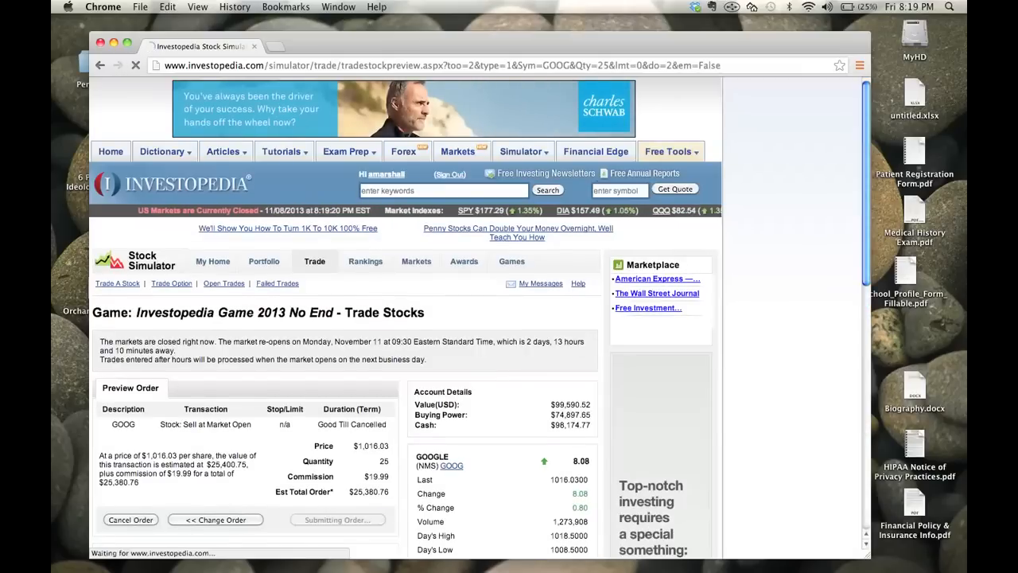
click(337, 519)
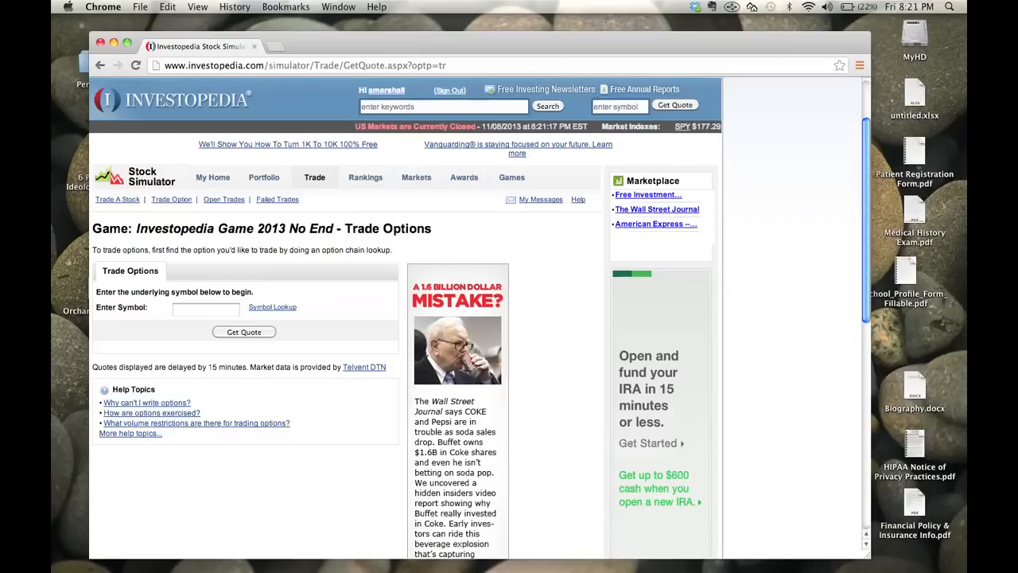
click(207, 308)
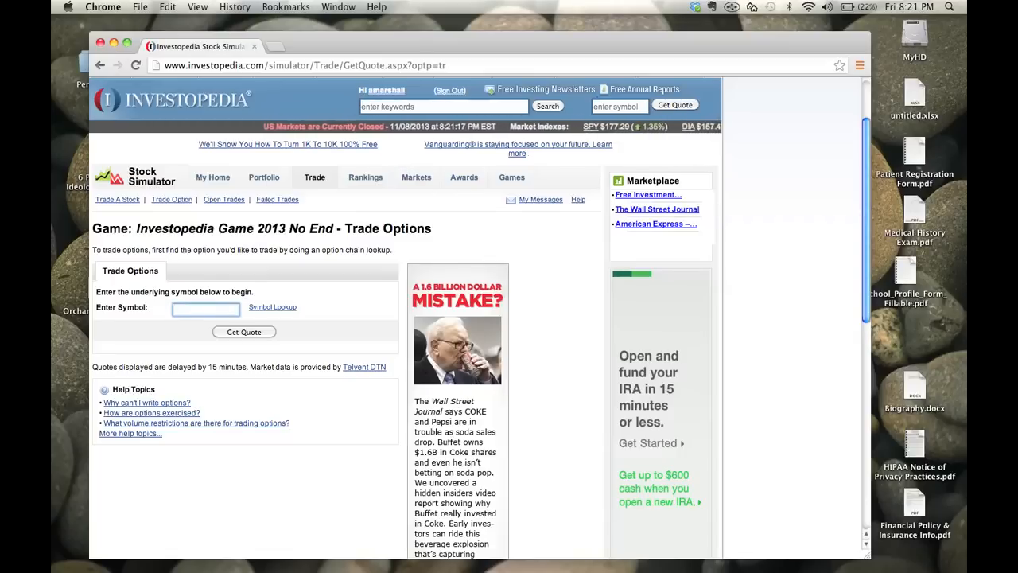
text(M)
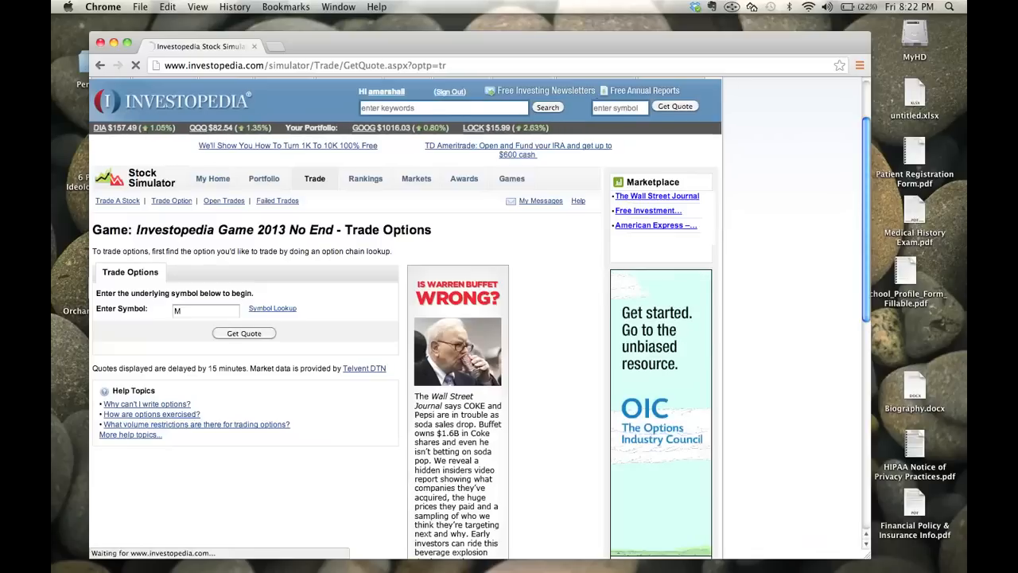
click(243, 334)
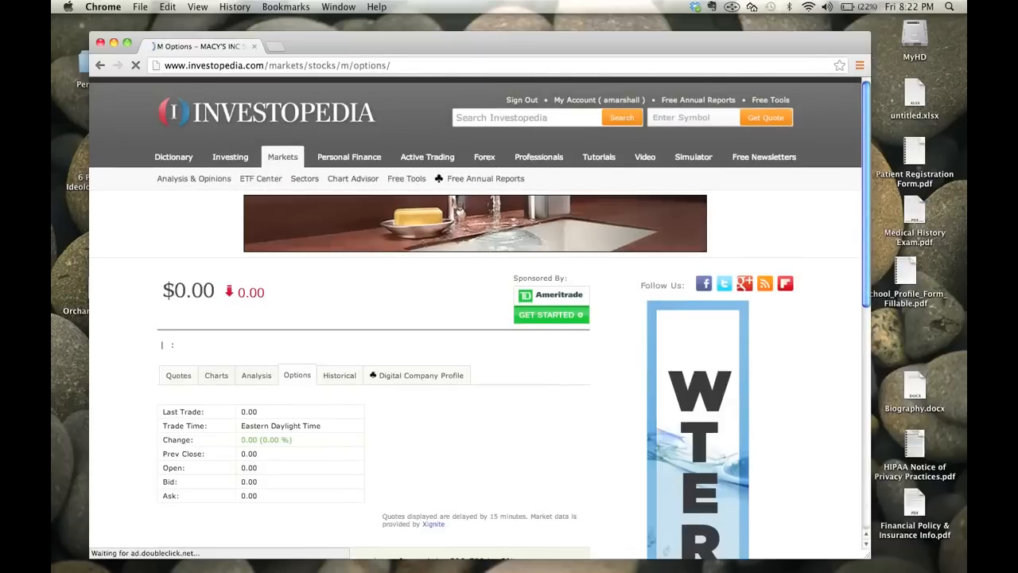
scroll(down, 3)
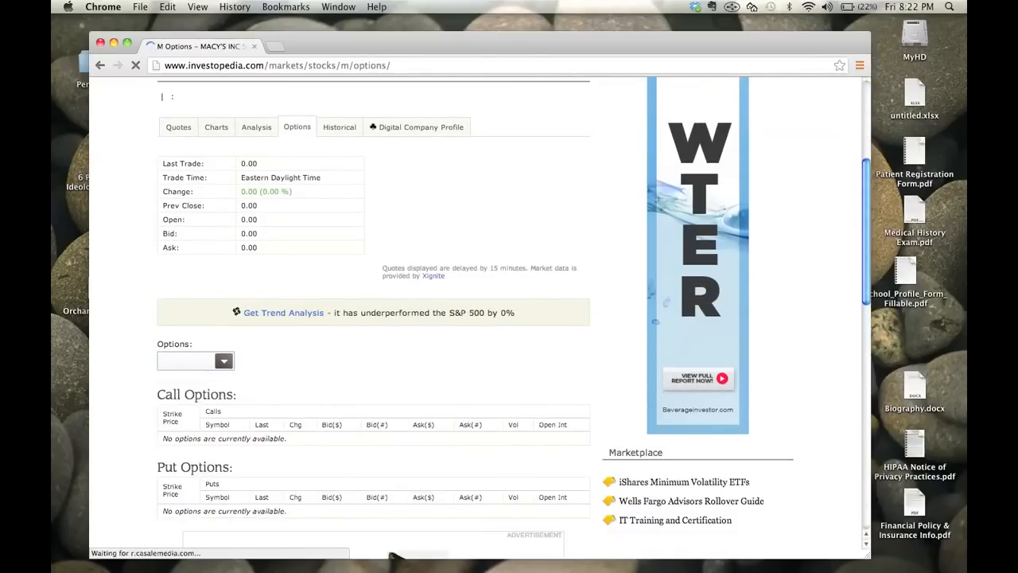
scroll(down, 3)
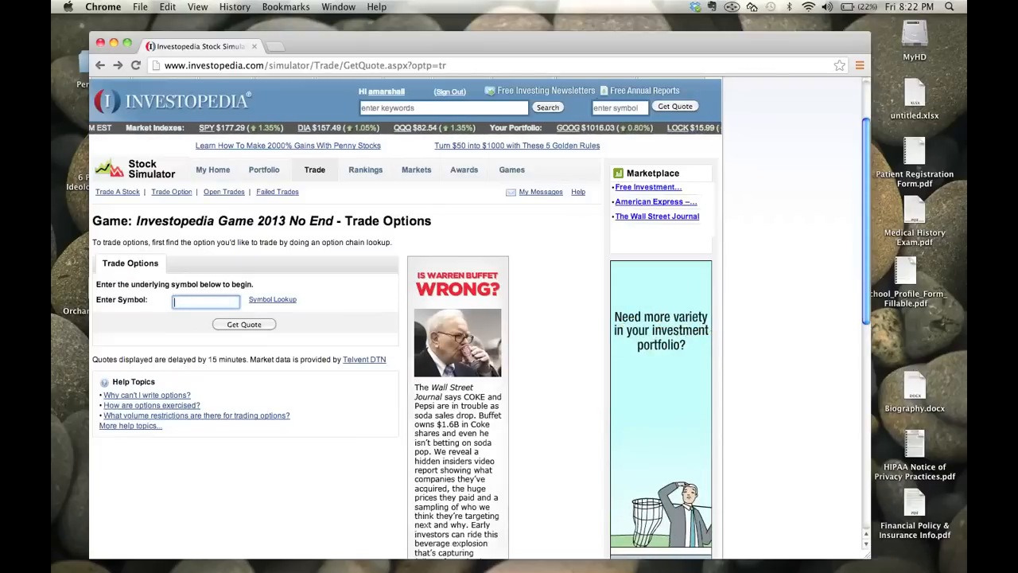
Step: Look up the FB symbol with Get Quote to show Facebook's quote and option chain
text(F)
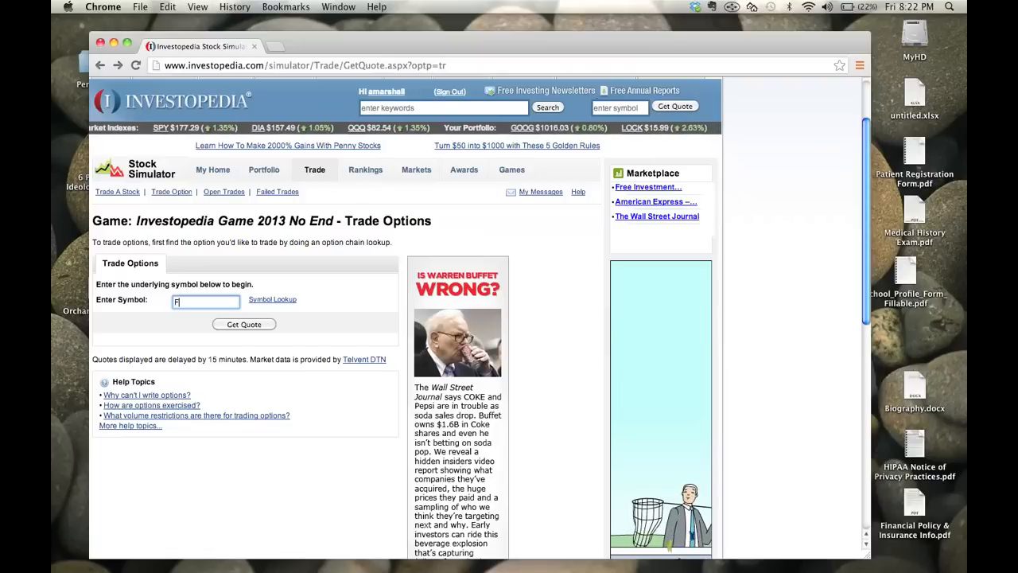
text(A)
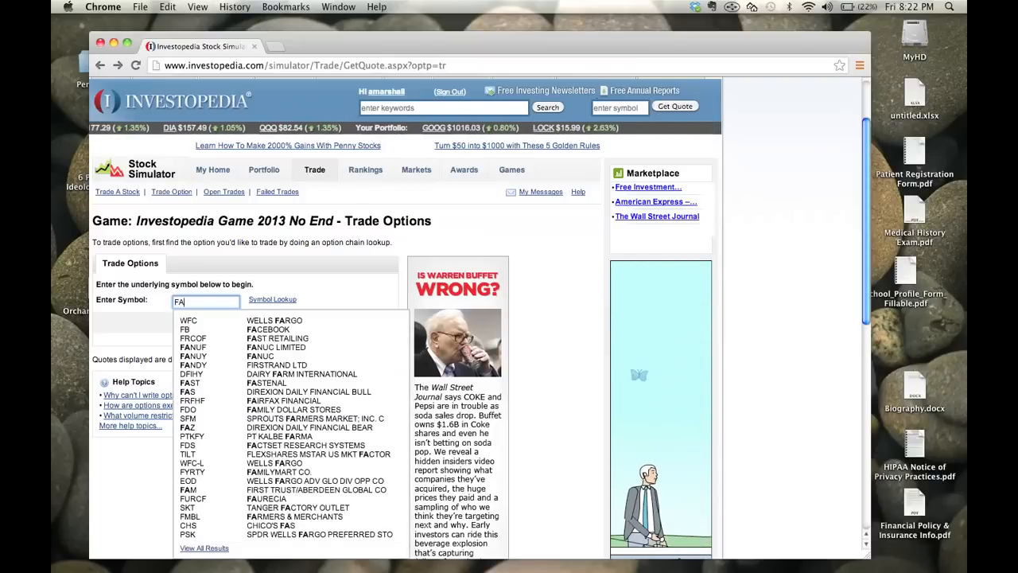
text(B)
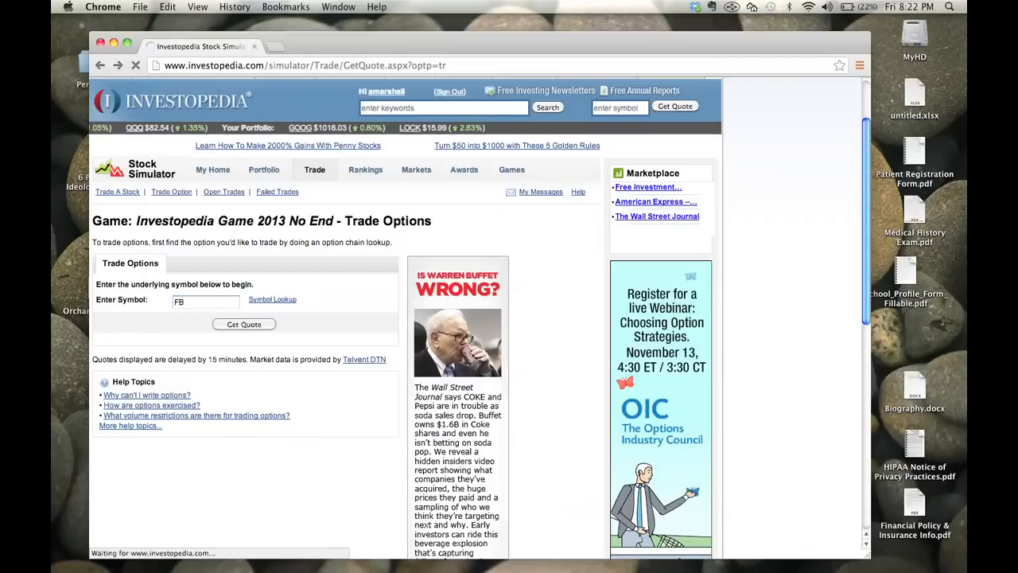
click(243, 324)
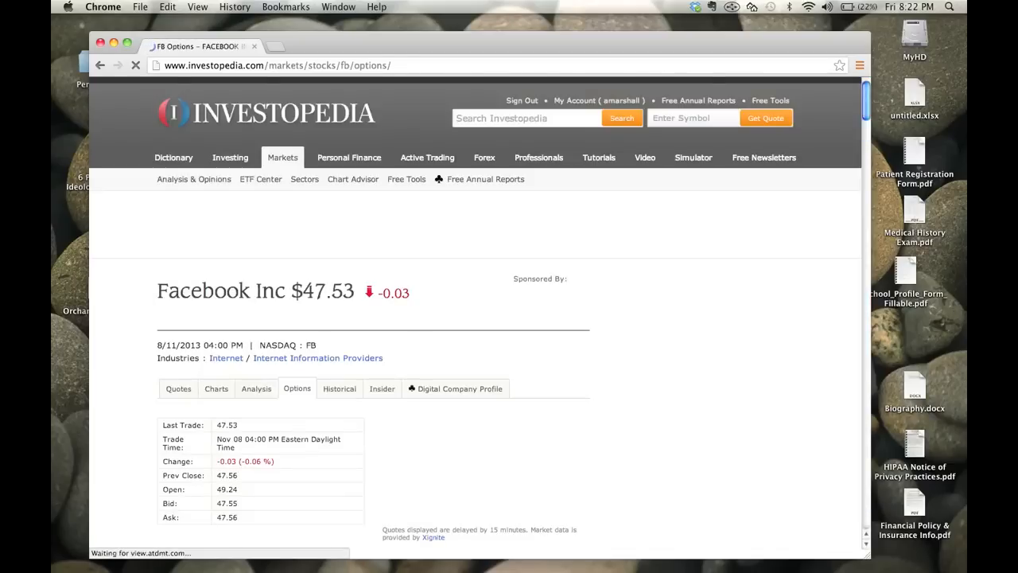
Step: Scroll through Facebook's November calls and puts to find the FB1316K48 call row
scroll(down, 3)
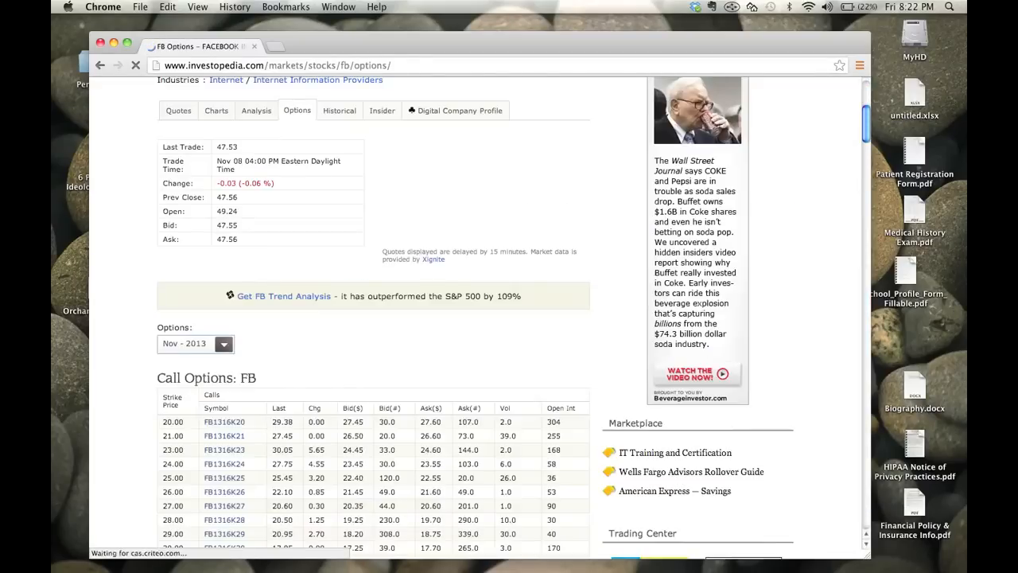
scroll(down, 3)
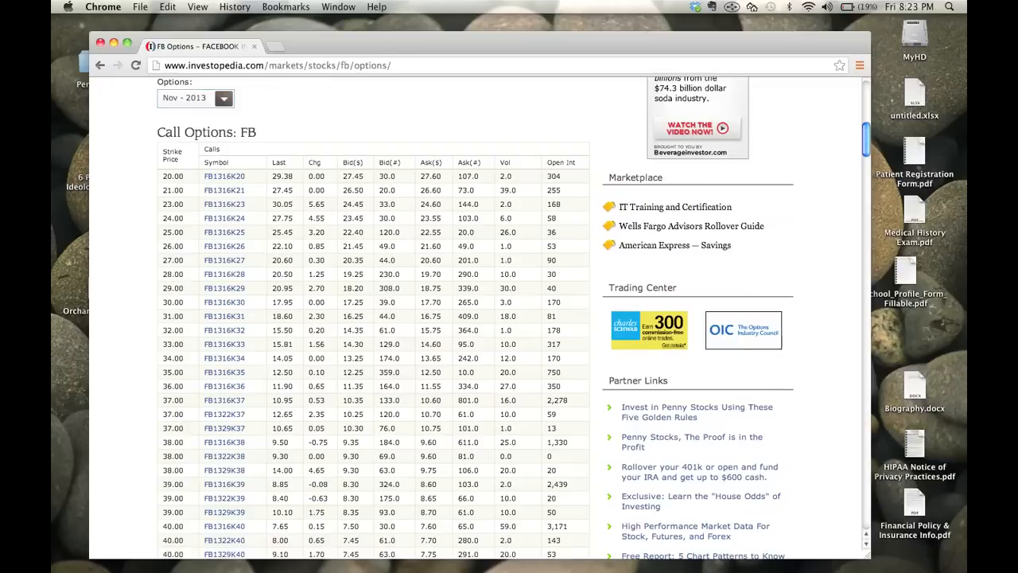
scroll(down, 3)
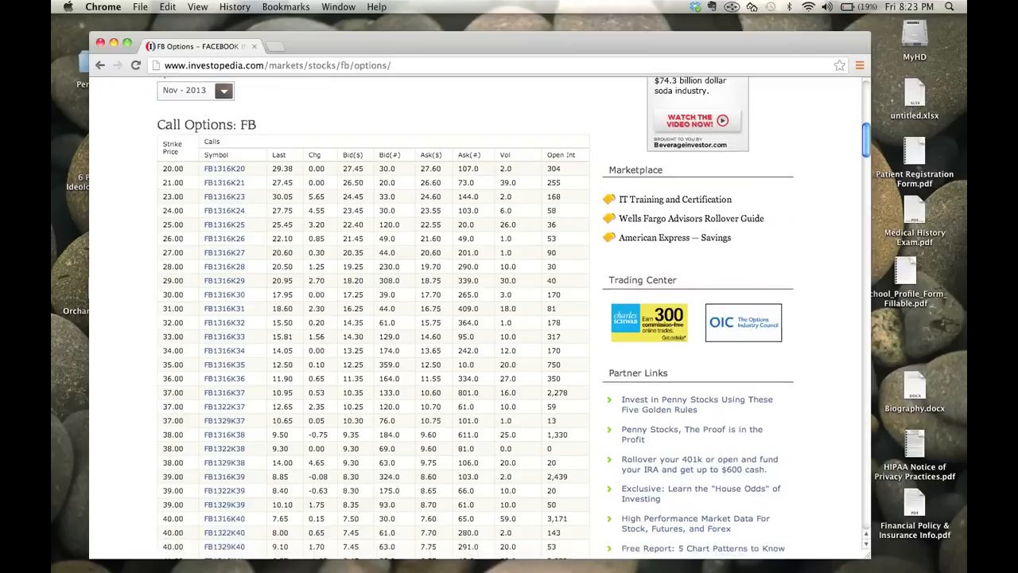
scroll(down, 3)
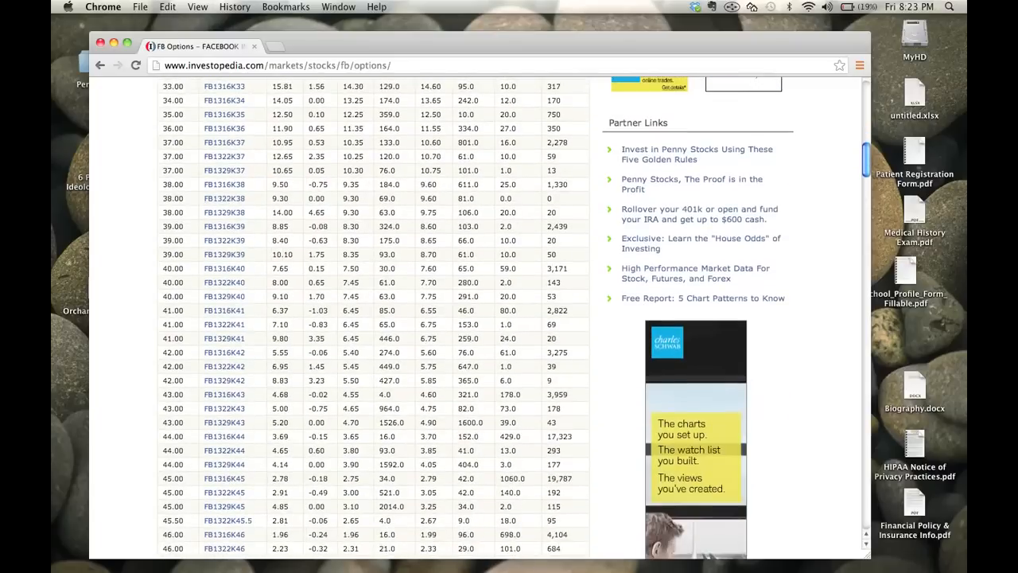
scroll(down, 3)
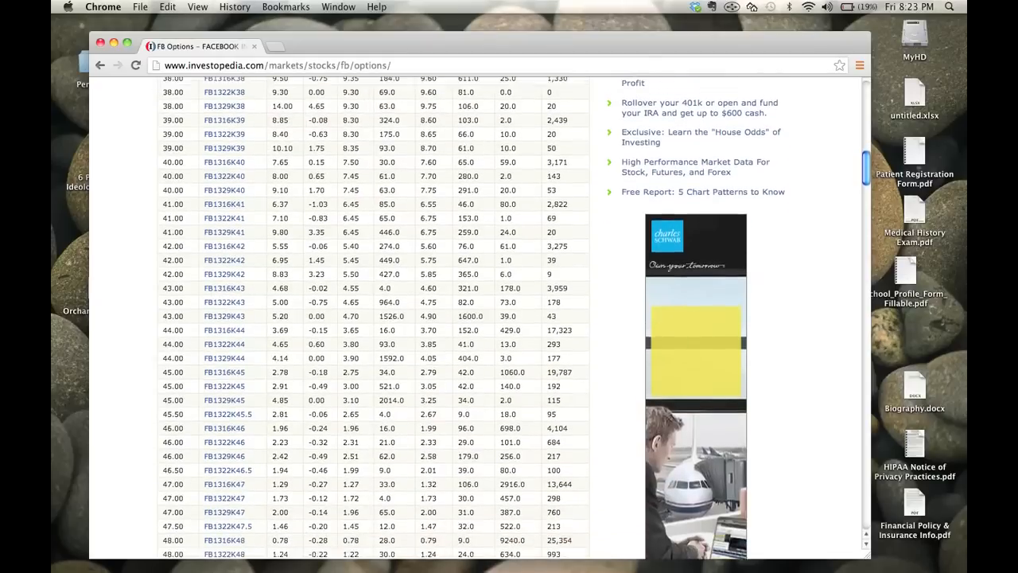
scroll(up, 3)
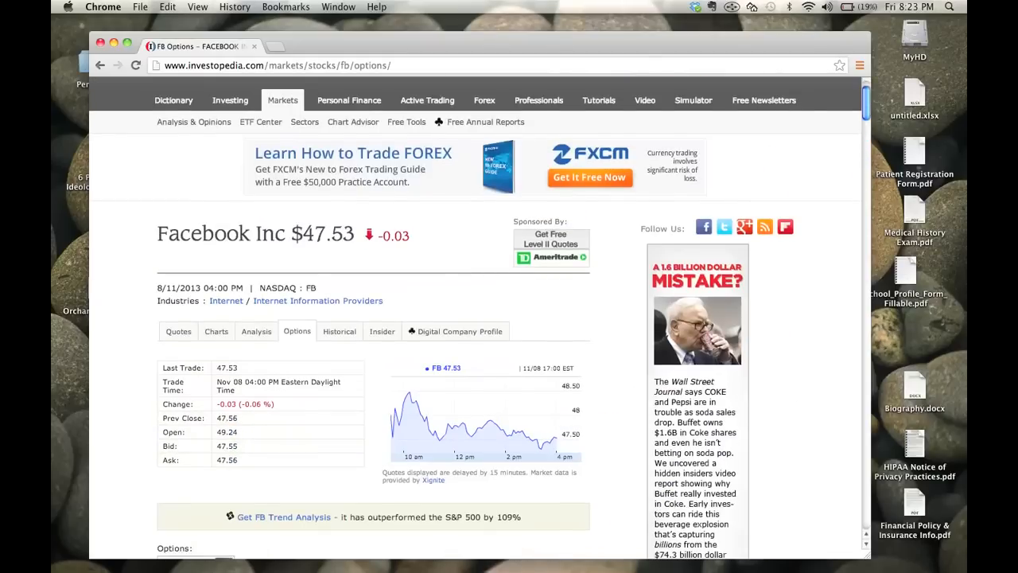
scroll(down, 3)
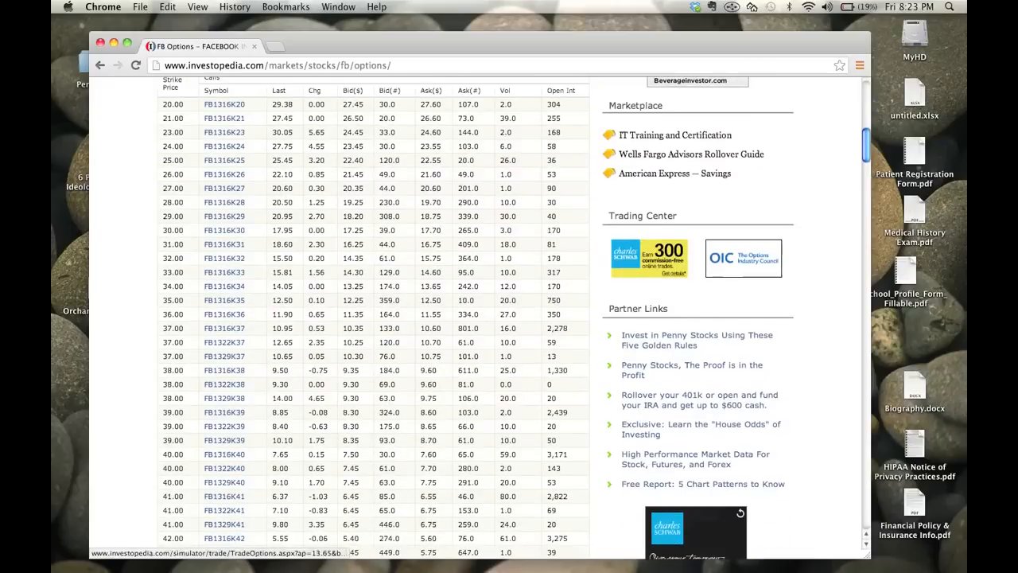
scroll(down, 3)
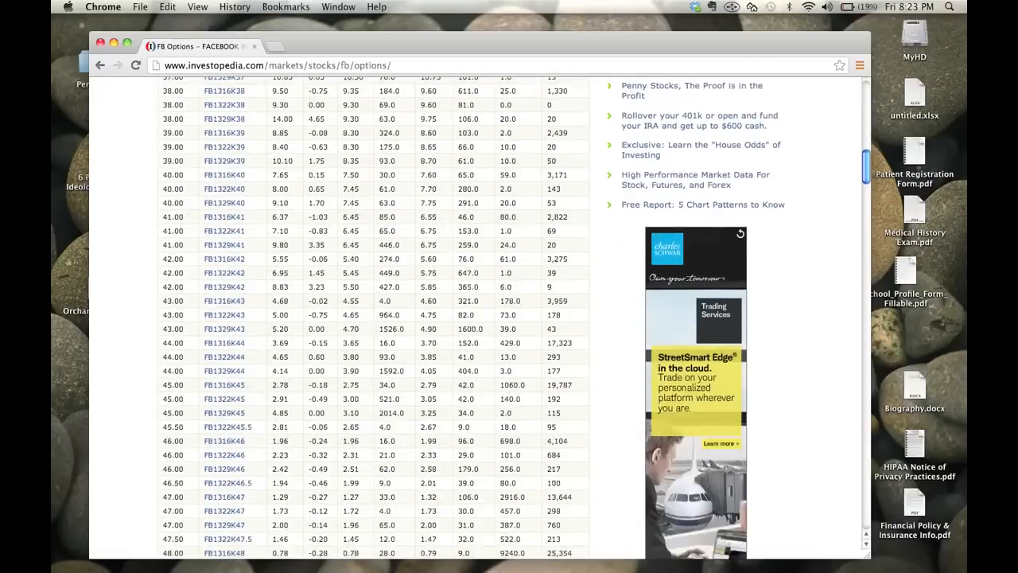
scroll(down, 3)
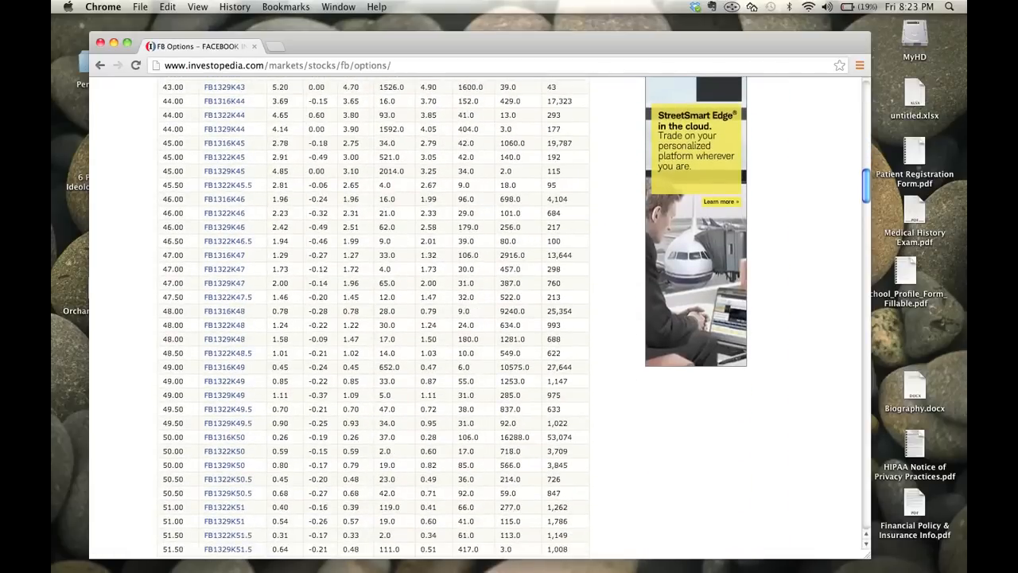
scroll(down, 3)
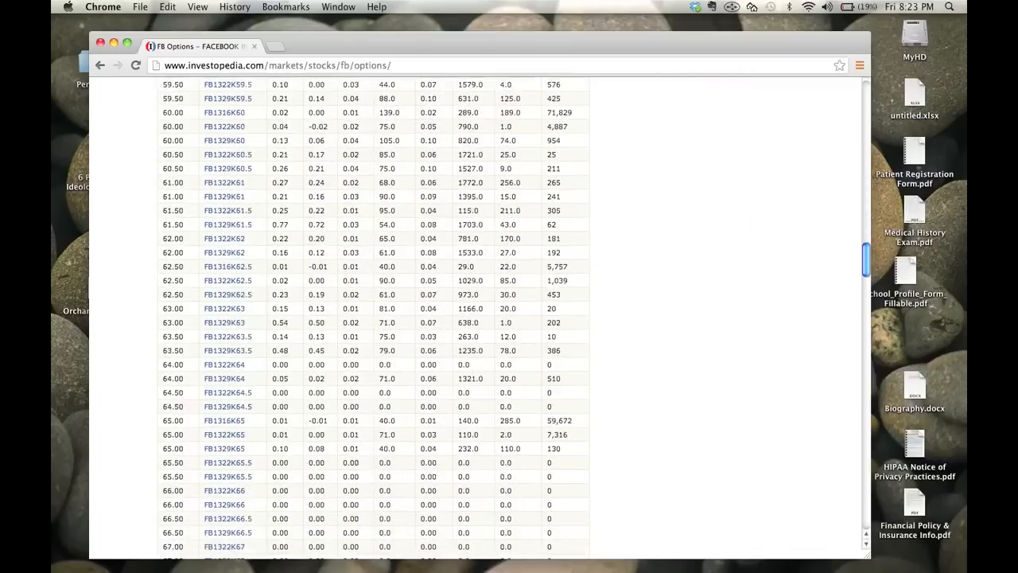
scroll(down, 3)
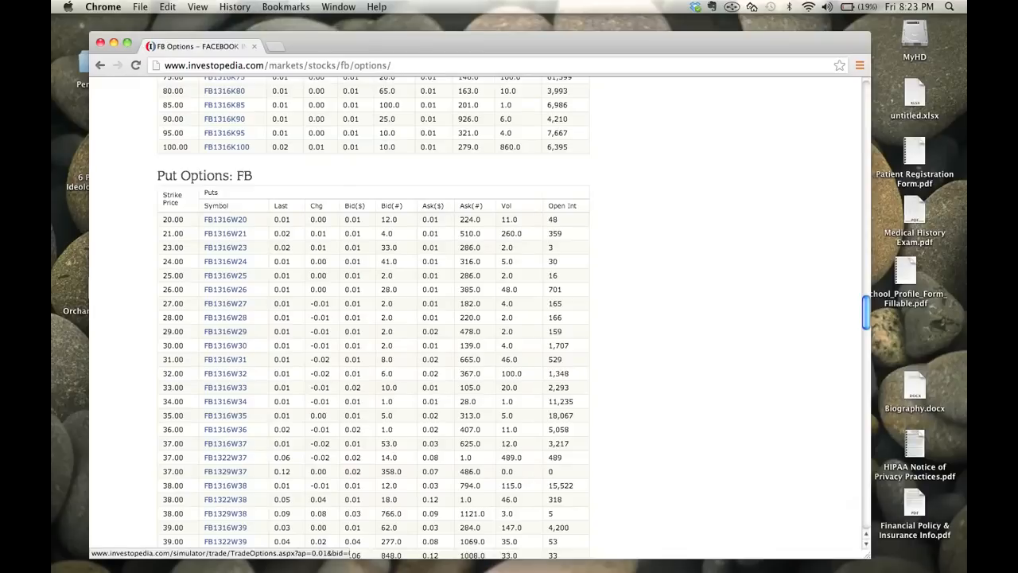
scroll(down, 3)
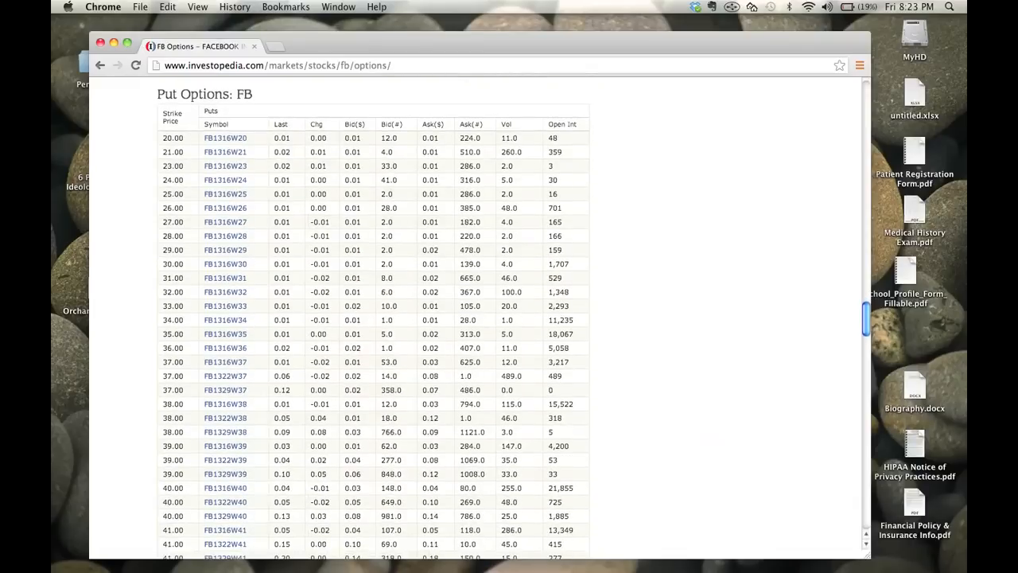
scroll(down, 3)
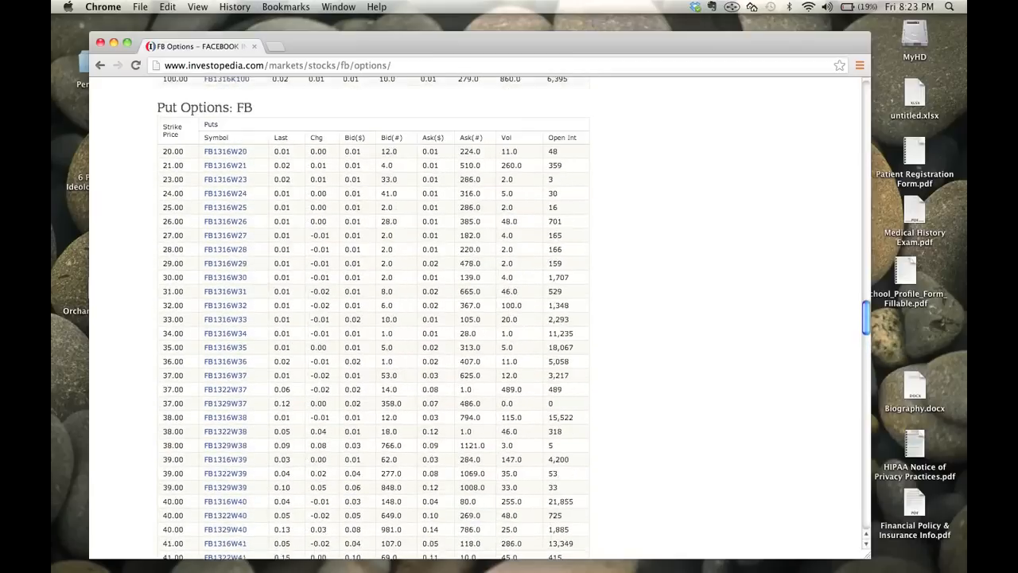
scroll(down, 3)
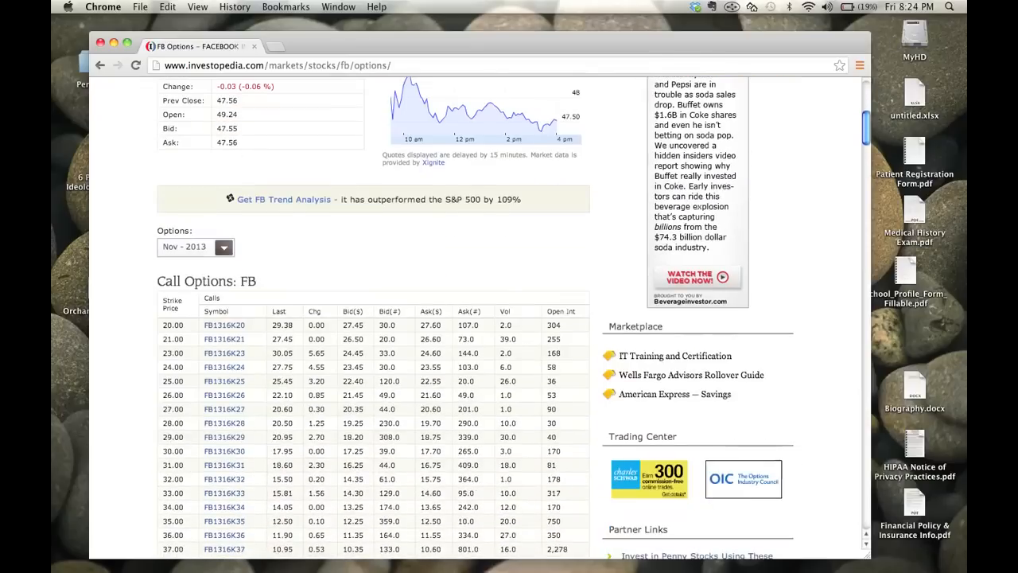
scroll(down, 3)
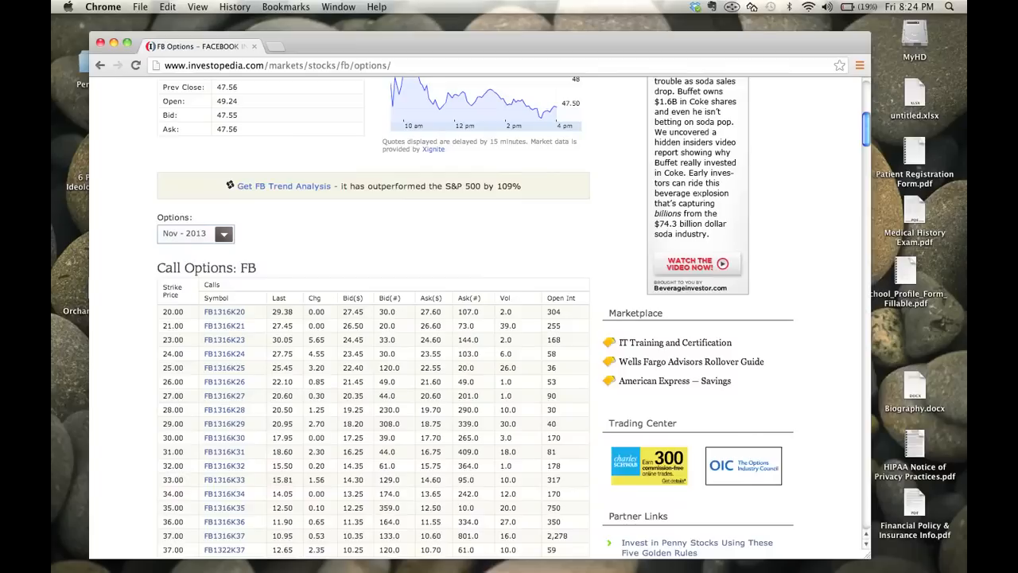
scroll(down, 3)
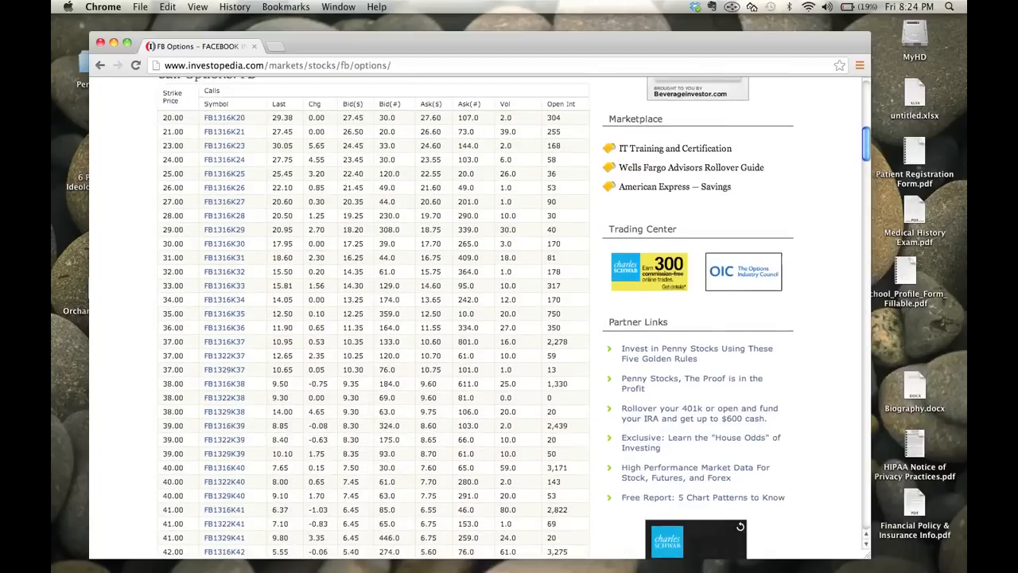
scroll(down, 3)
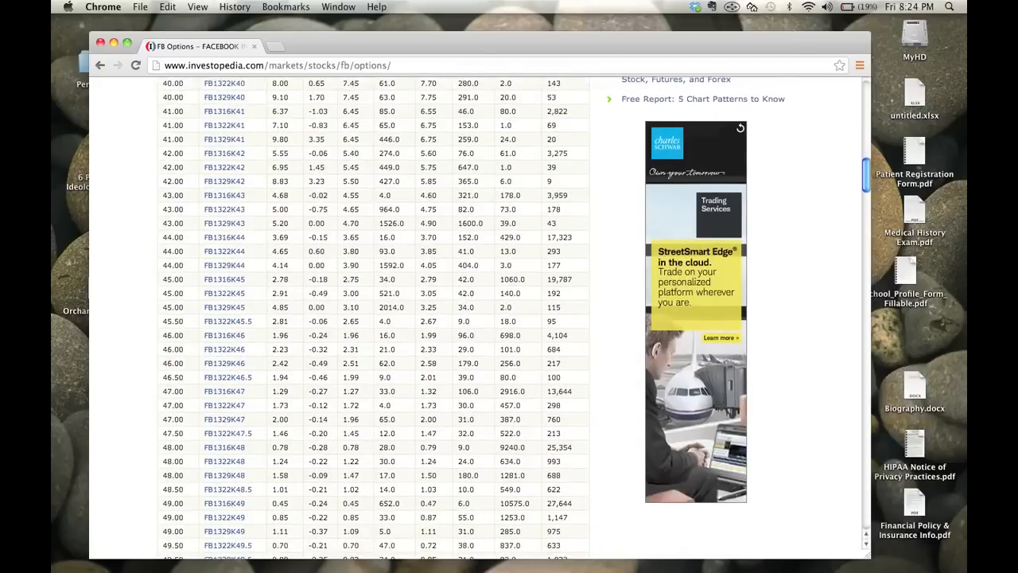
scroll(down, 3)
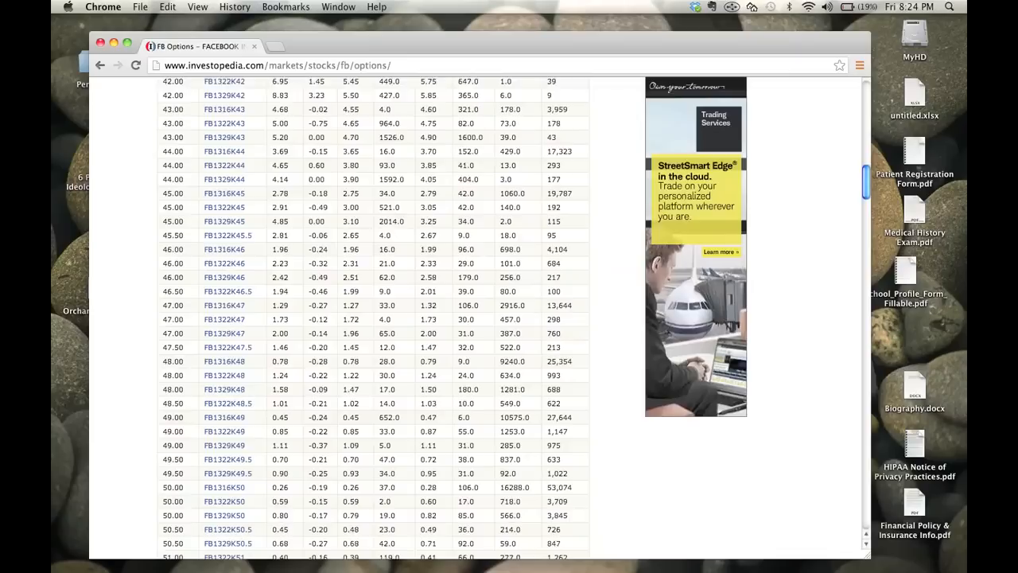
scroll(down, 3)
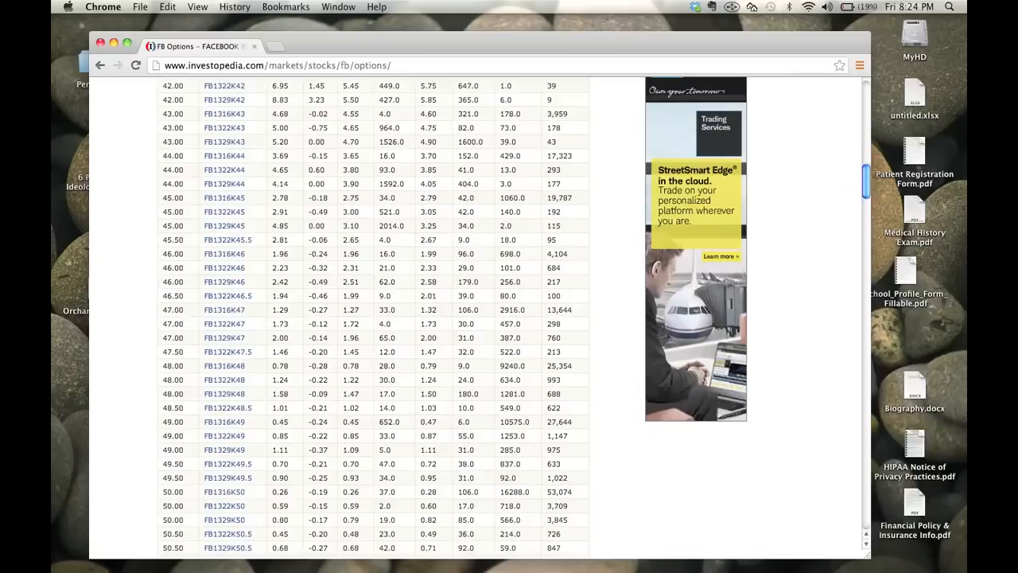
scroll(down, 3)
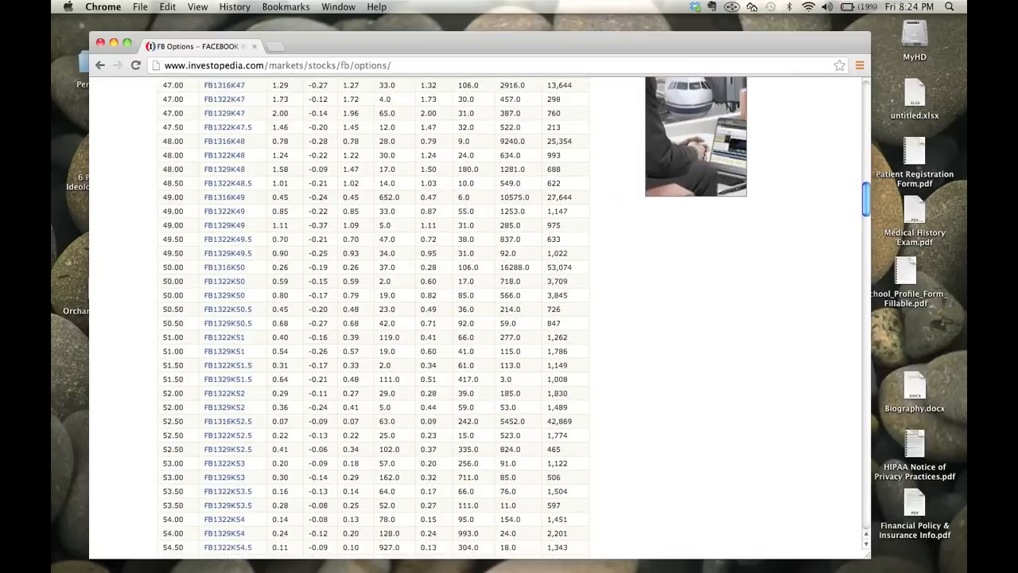
scroll(down, 3)
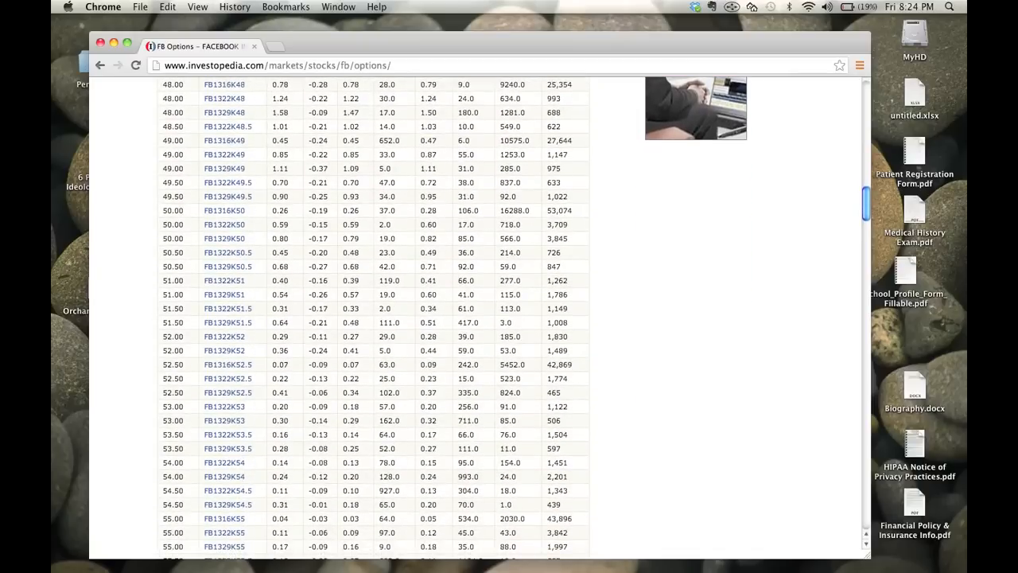
scroll(down, 3)
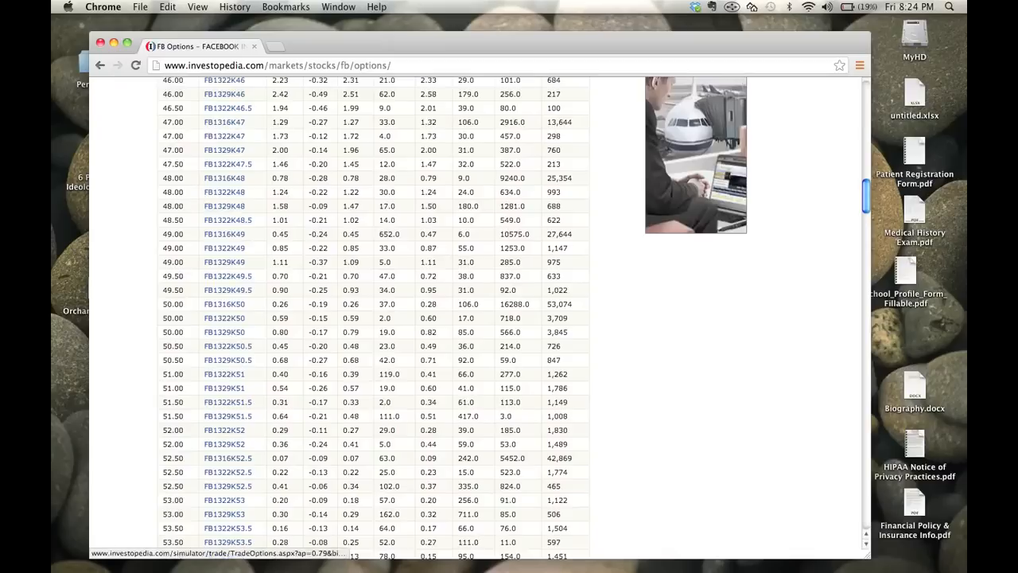
mouse_move(223, 178)
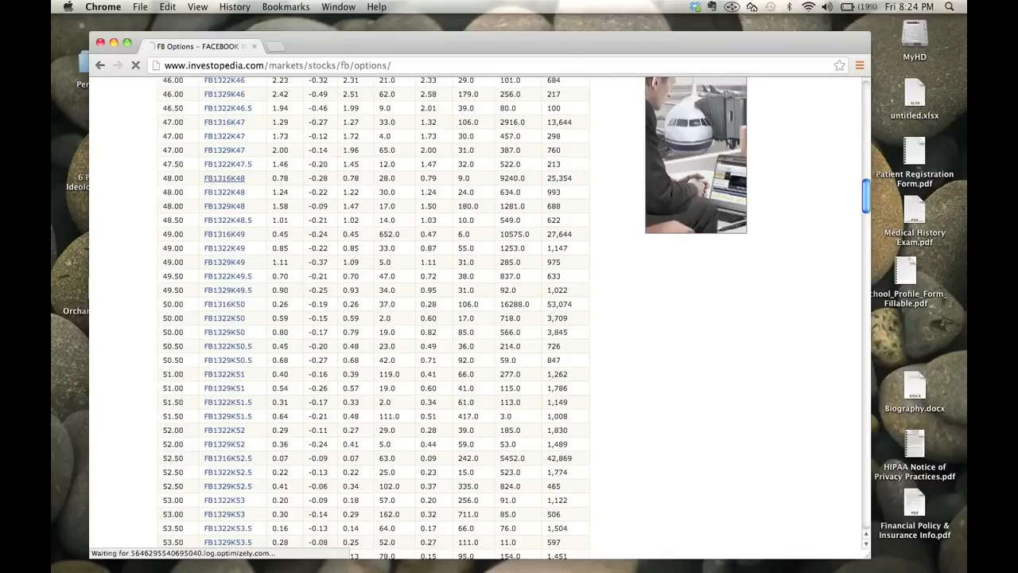
Step: Fill the FB1316K48 trade form with 122 contracts, buy to open at market, and preview it
click(224, 178)
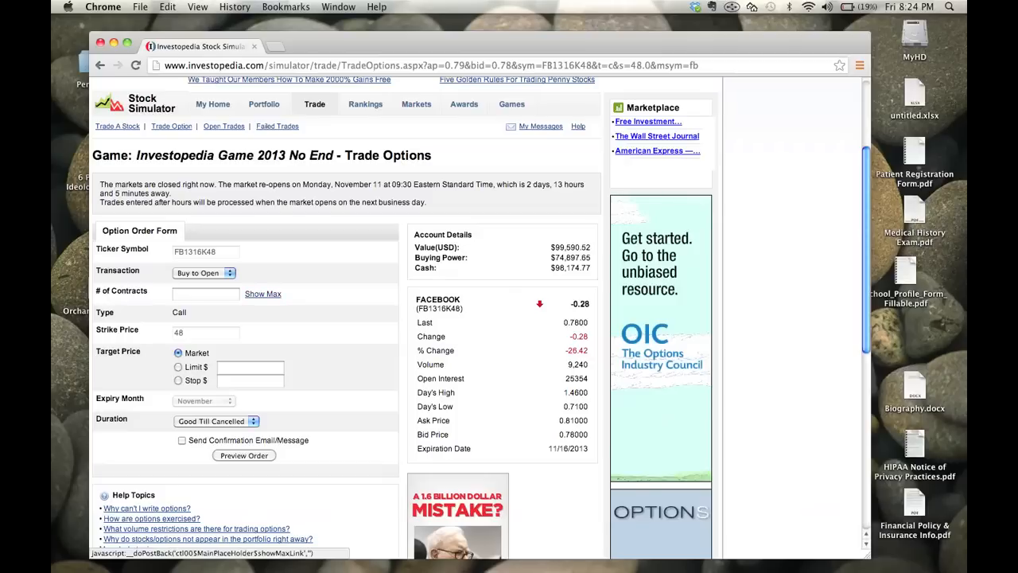
scroll(down, 3)
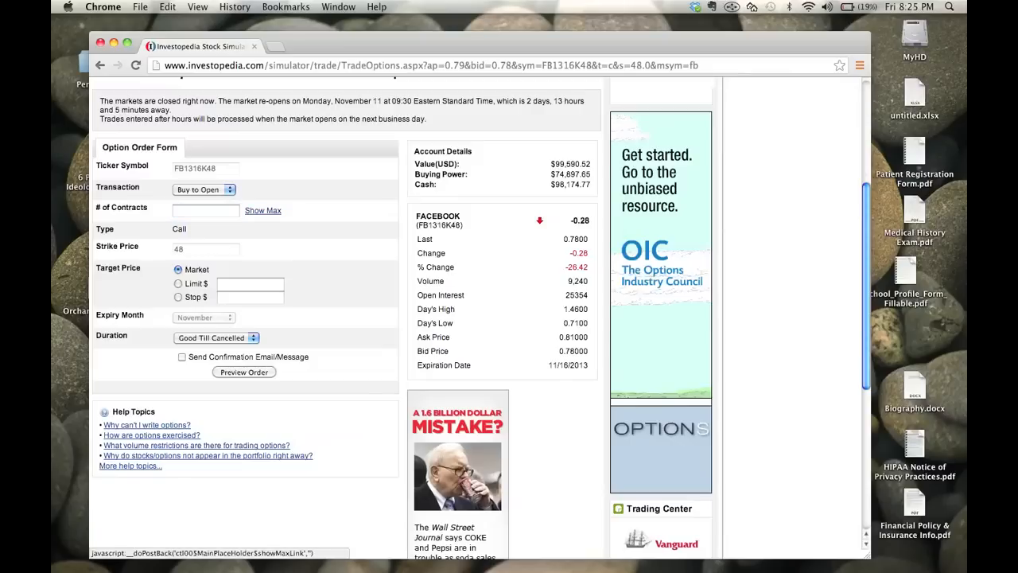
text(25)
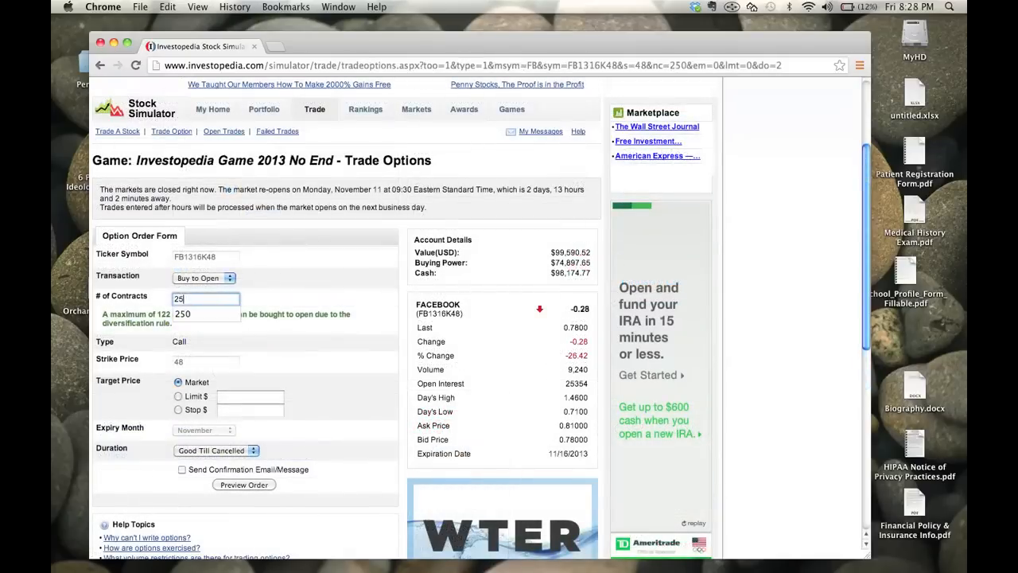
text(1)
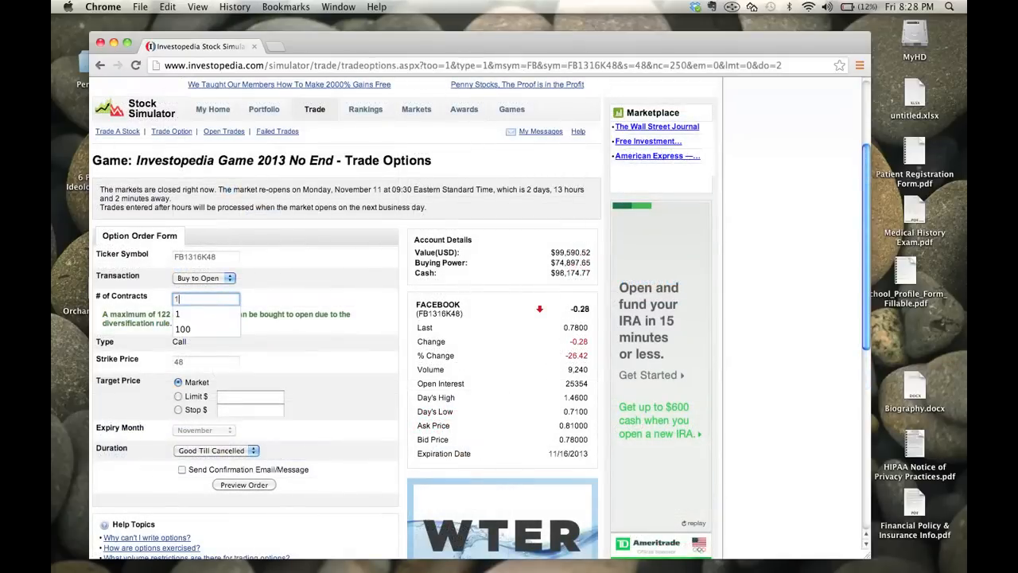
text(122)
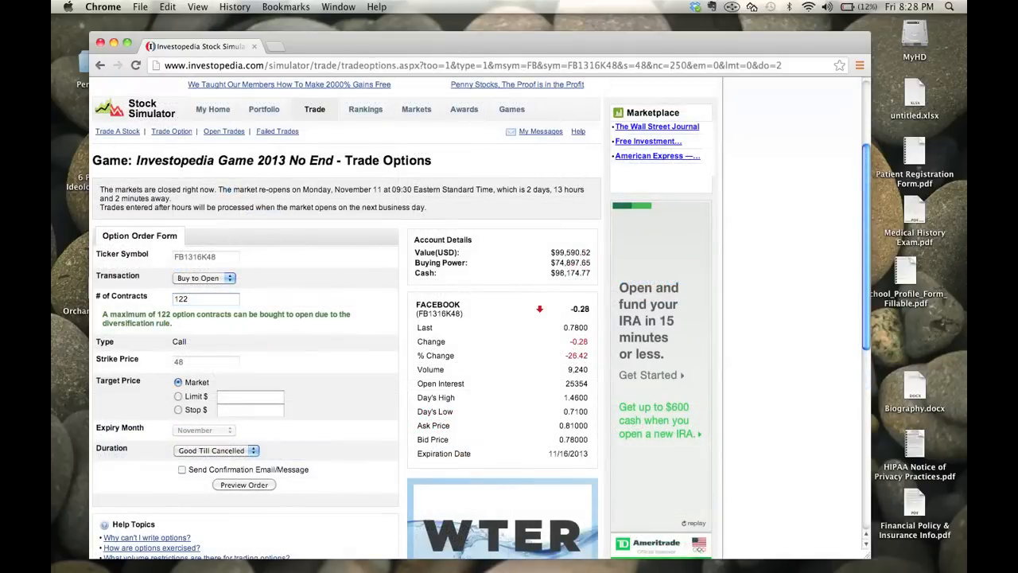
scroll(down, 3)
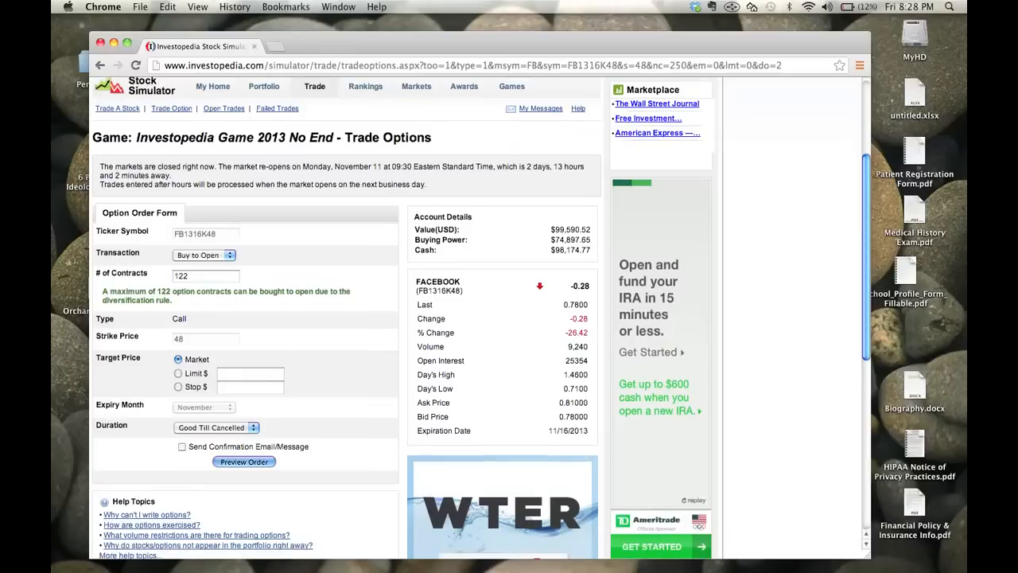
click(243, 461)
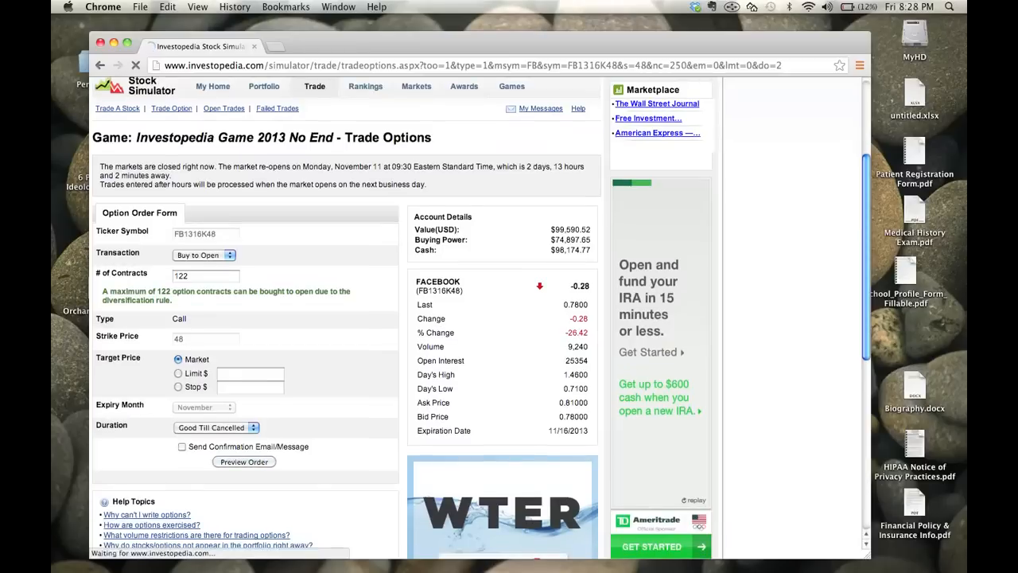
Step: Submit the previewed 122-contract FB November 48 call order and view the Trade Confirmation
click(243, 461)
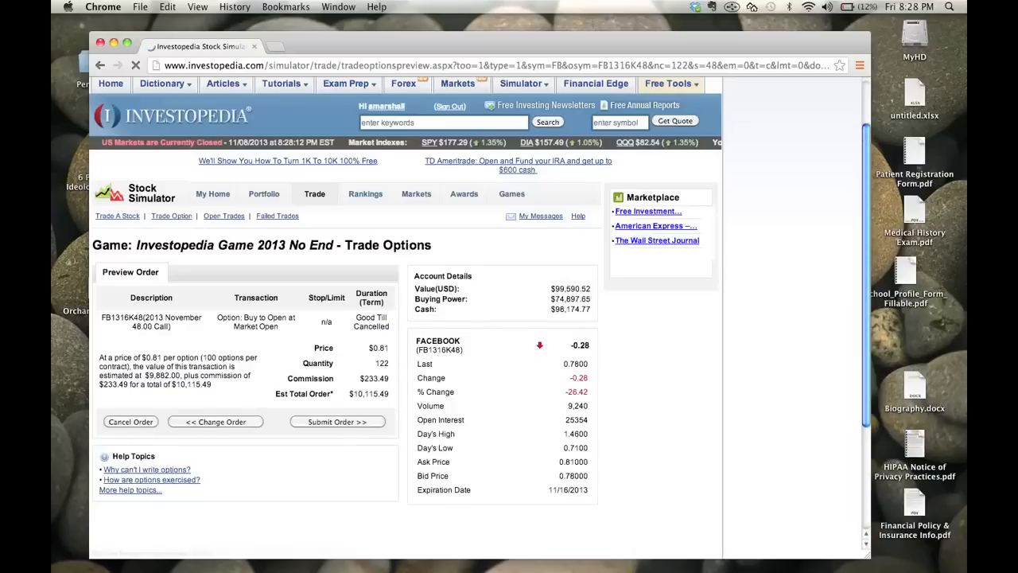
click(337, 421)
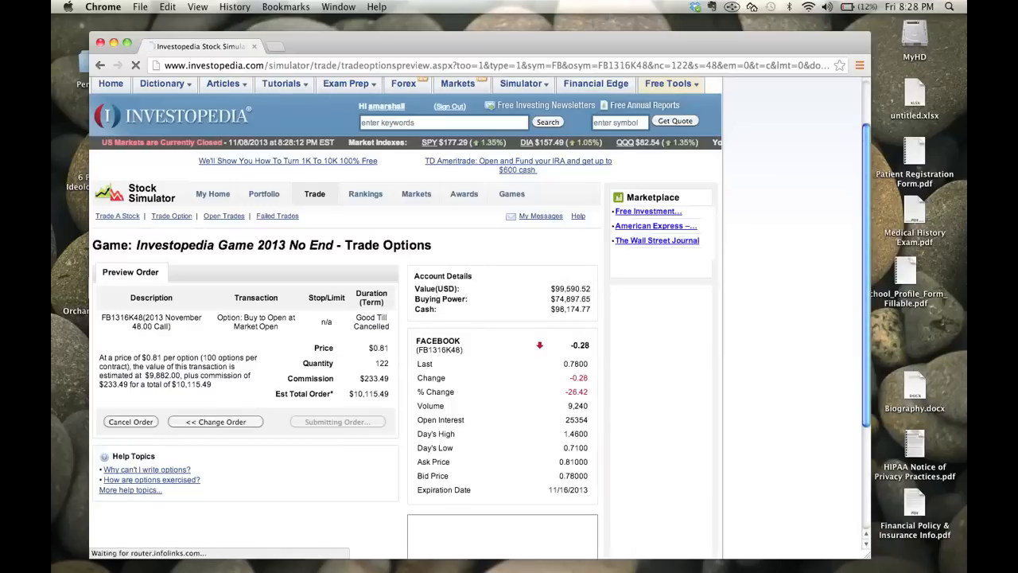
click(337, 421)
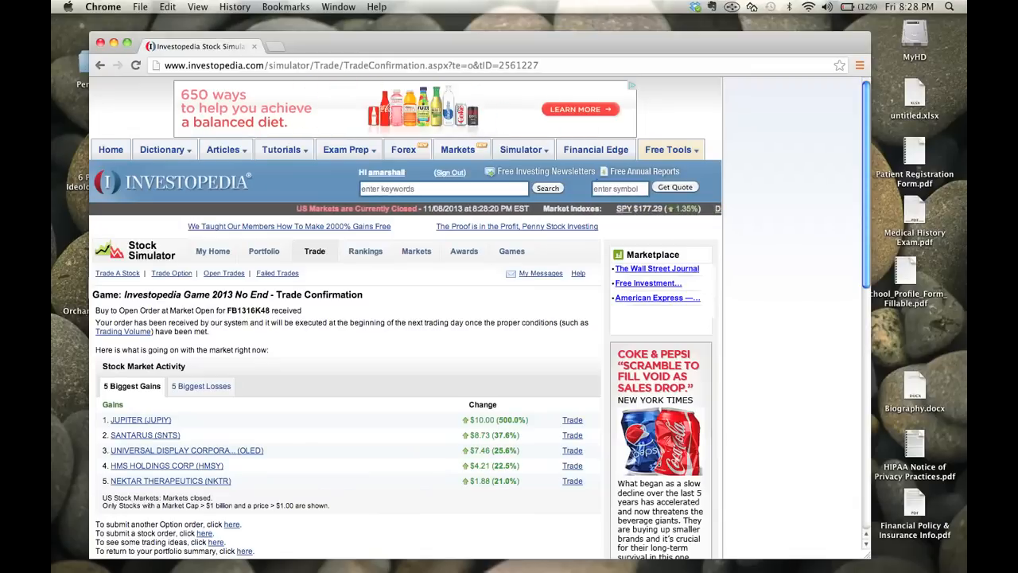
scroll(down, 3)
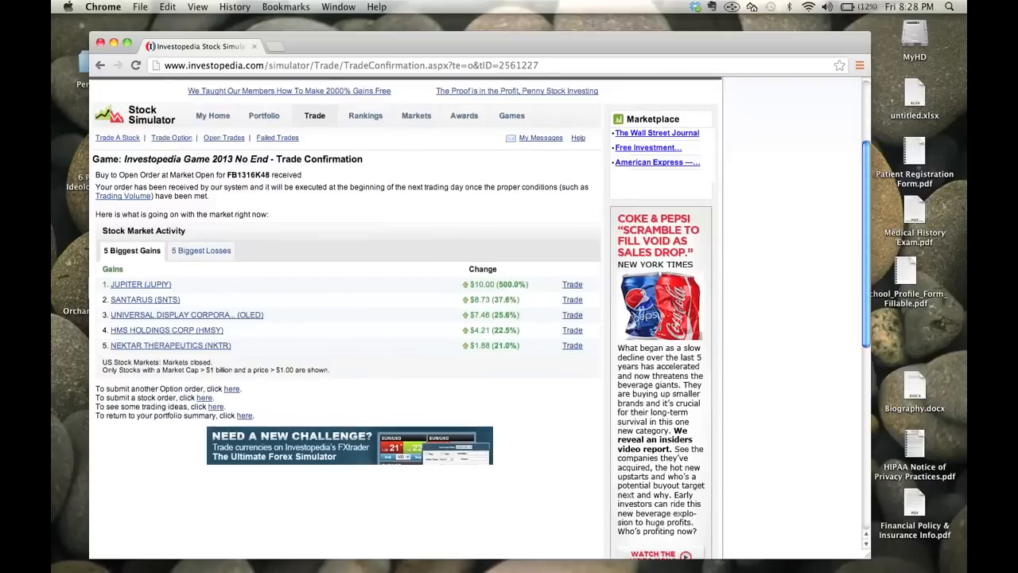